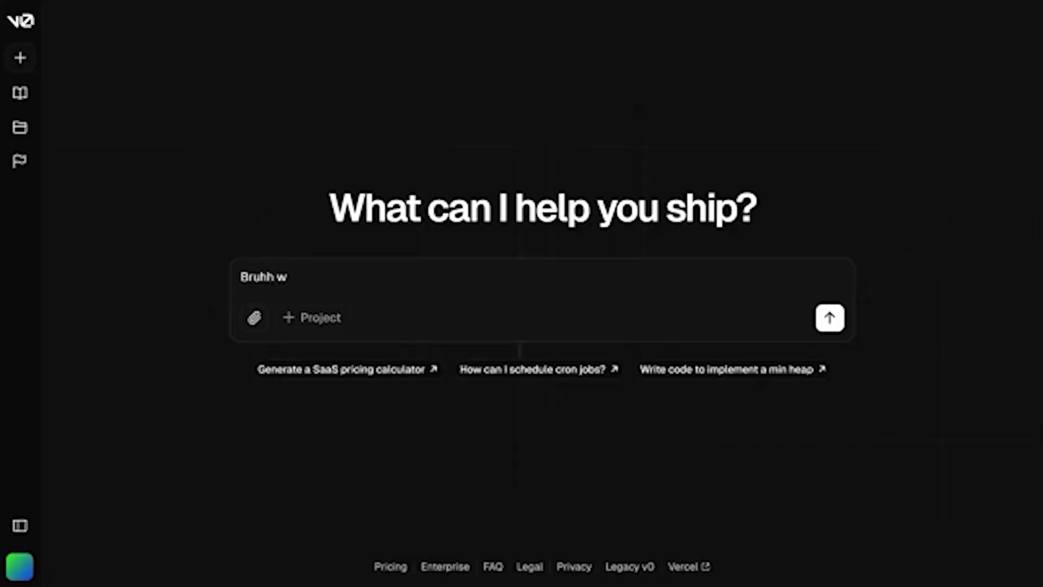
pyautogui.write('will you please create a simple app f')
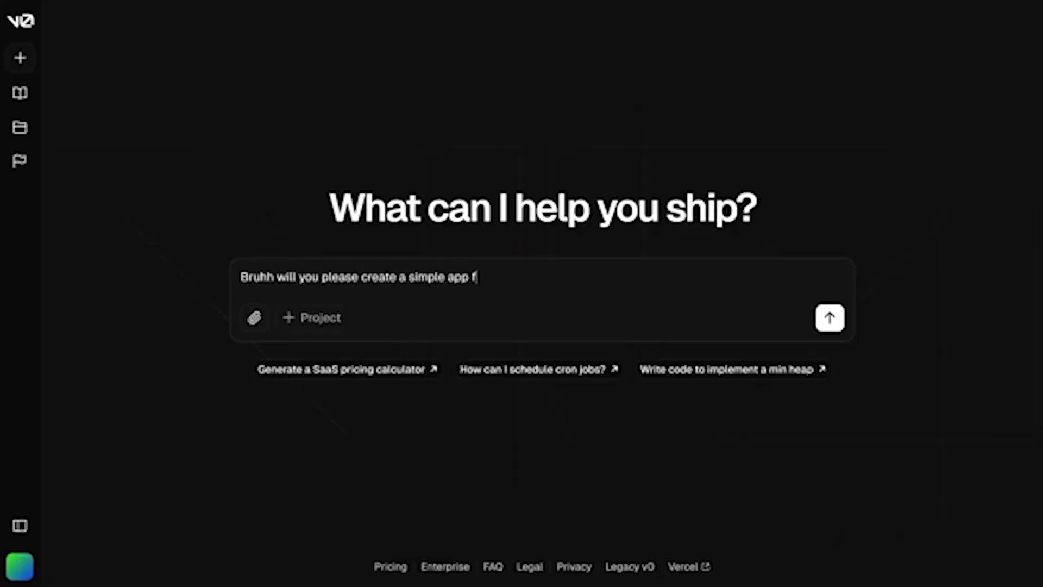